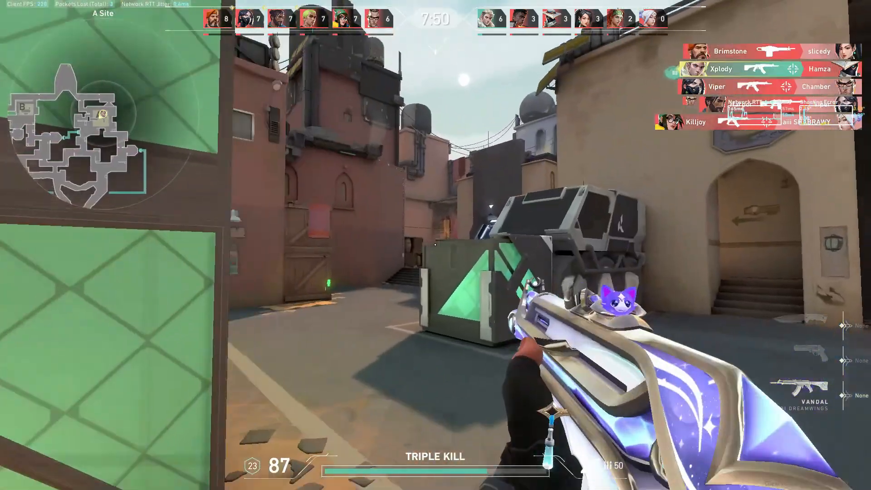
{"action": "mouse_move", "coordinate": [428, 245]}
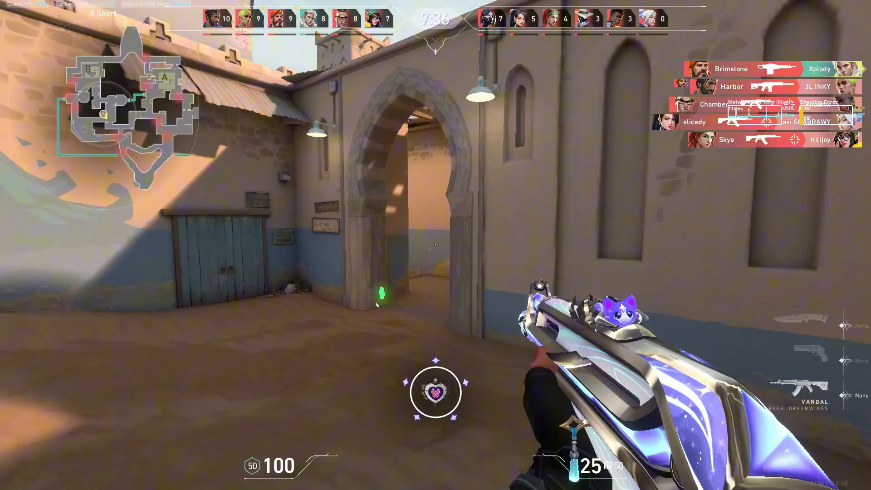
Leave VALORANT and bring up the router login page beside Riot's port guide.
{"action": "left_click", "coordinate": [436, 245]}
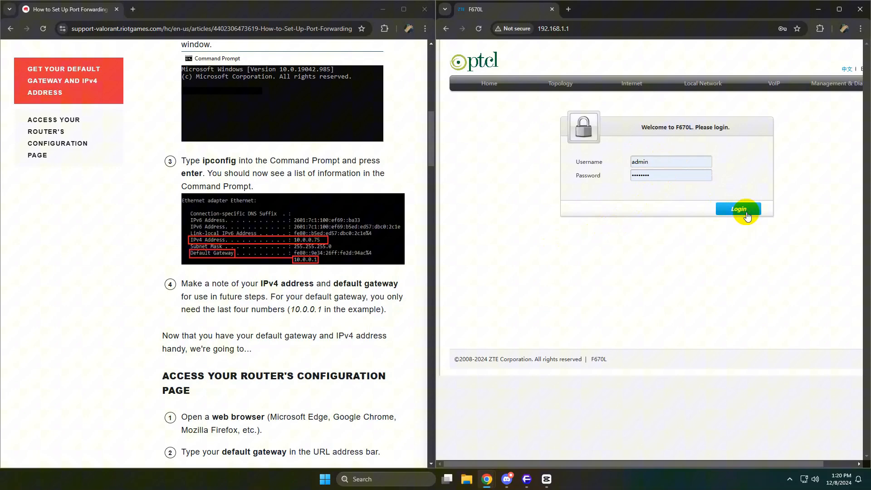
Log in and navigate to Internet > Security > Port Forwarding.
{"action": "left_click", "coordinate": [739, 209]}
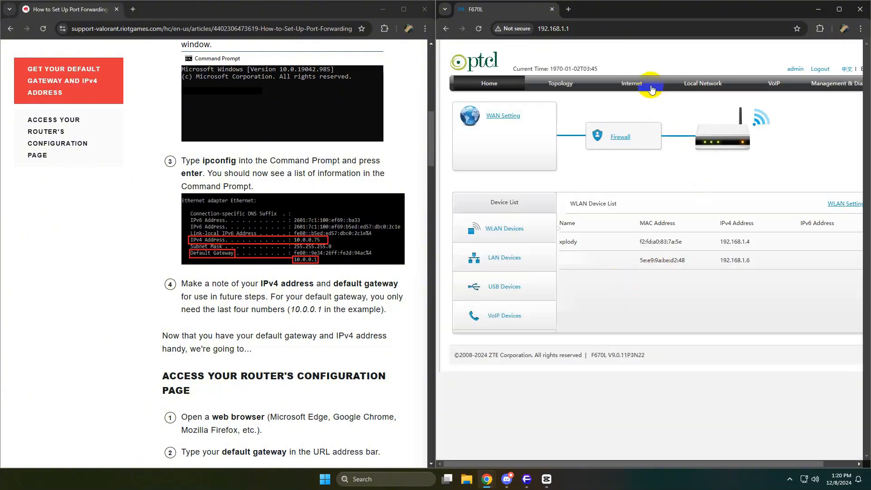
{"action": "left_click", "coordinate": [632, 83]}
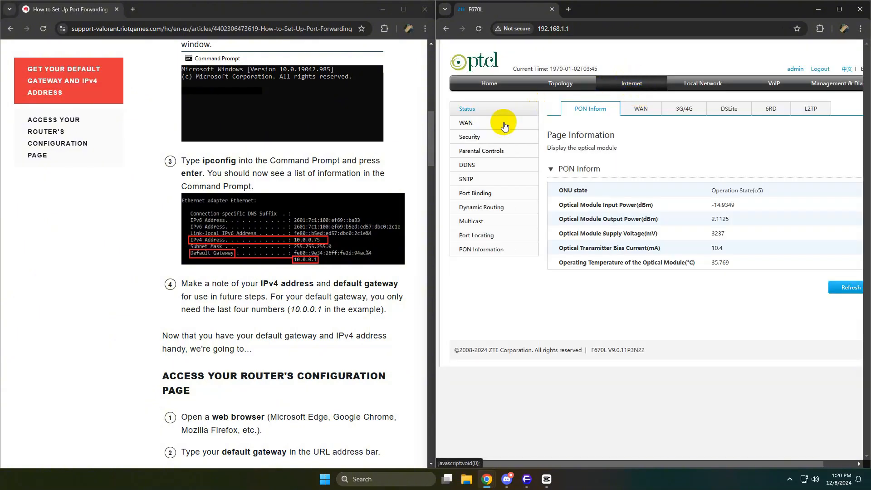
{"action": "left_click", "coordinate": [466, 123]}
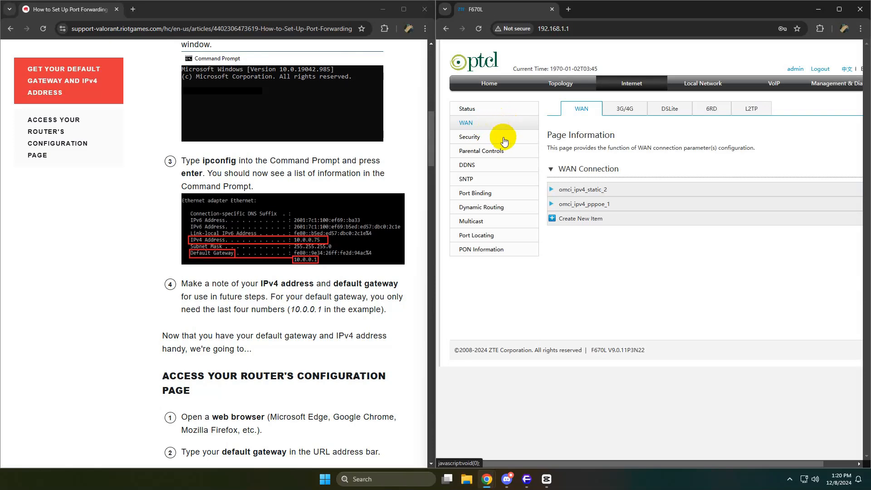
{"action": "left_click", "coordinate": [469, 136]}
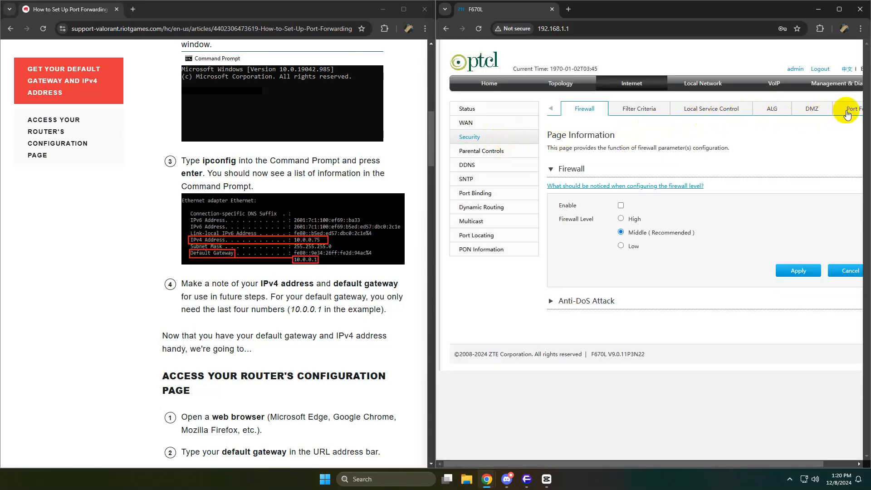
{"action": "left_click", "coordinate": [850, 109]}
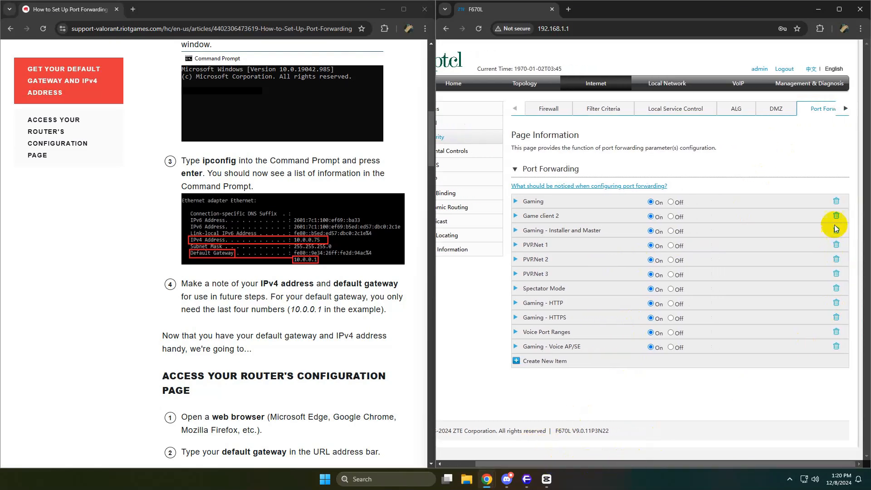
Delete every existing forwarding rule (Game client 2, Gaming - HTTP, and the rest) until the list is empty.
{"action": "left_click", "coordinate": [837, 215]}
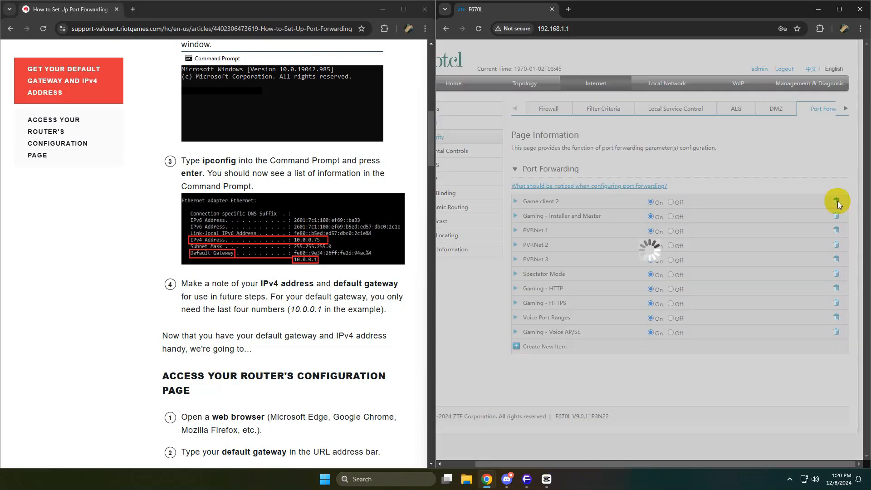
{"action": "left_click", "coordinate": [836, 201]}
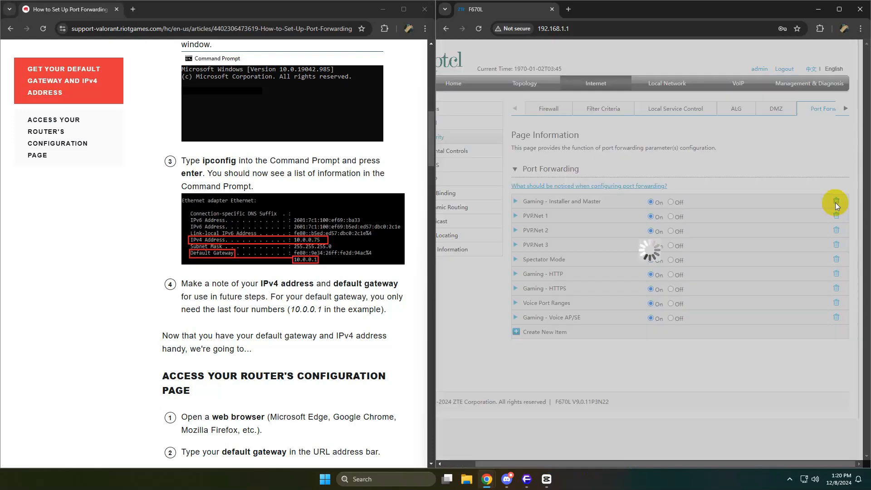
{"action": "left_click", "coordinate": [837, 202]}
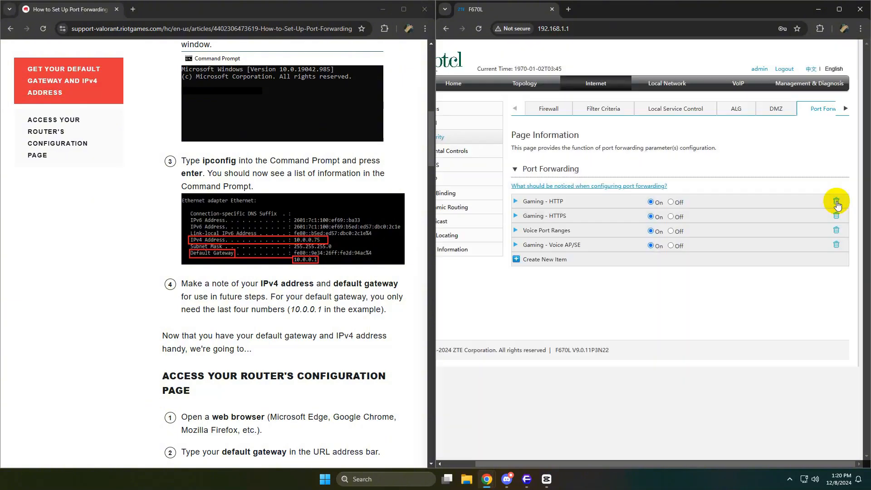
{"action": "left_click", "coordinate": [837, 201]}
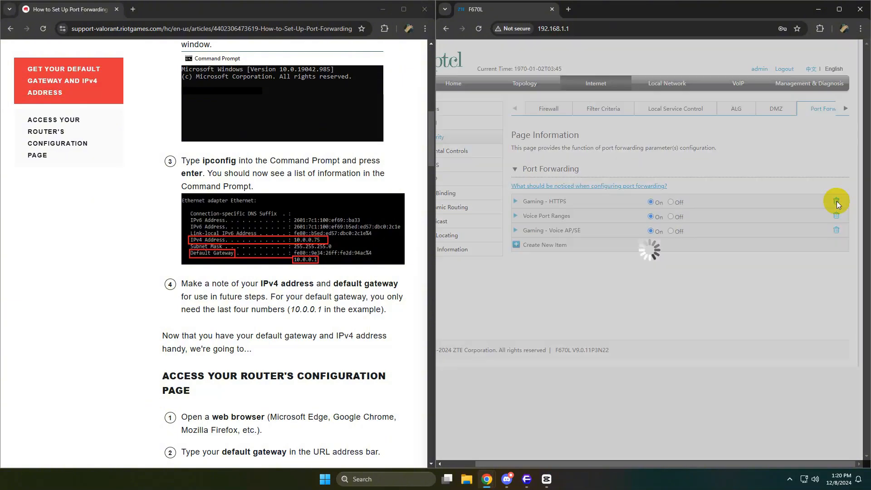
{"action": "left_click", "coordinate": [837, 202]}
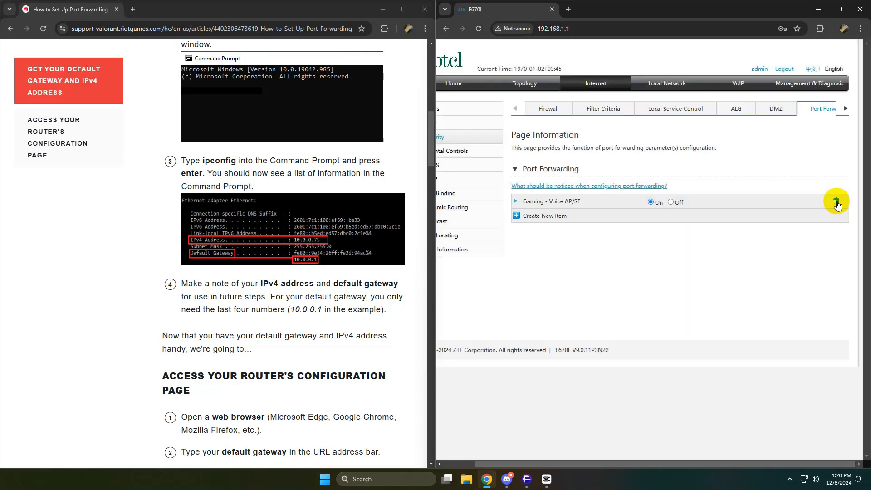
{"action": "left_click", "coordinate": [836, 201]}
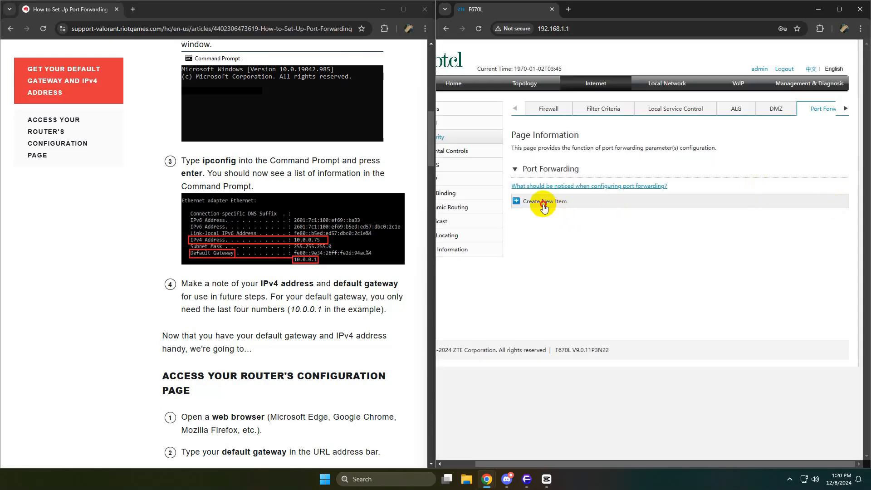
{"action": "left_click", "coordinate": [541, 200]}
{"action": "type", "text": "ipc"}
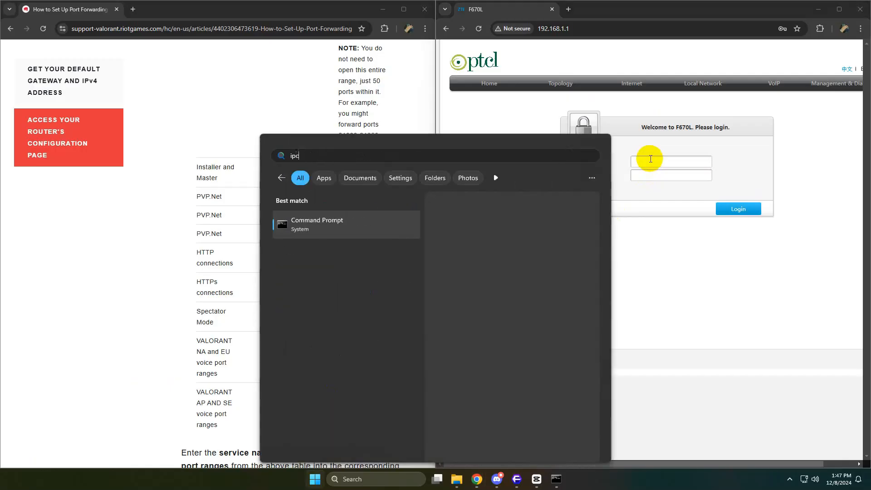
Run ipconfig in Command Prompt and select this PC's IPv4 address.
{"action": "left_click", "coordinate": [315, 224]}
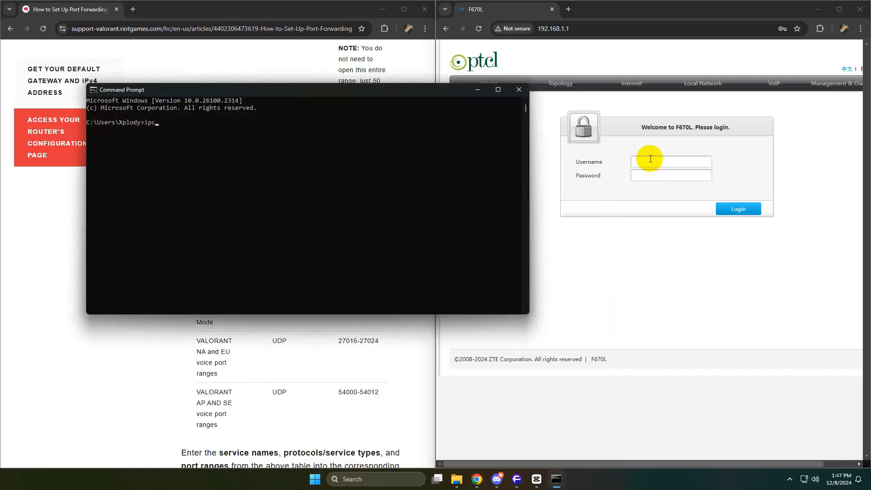
{"action": "key", "text": "Enter"}
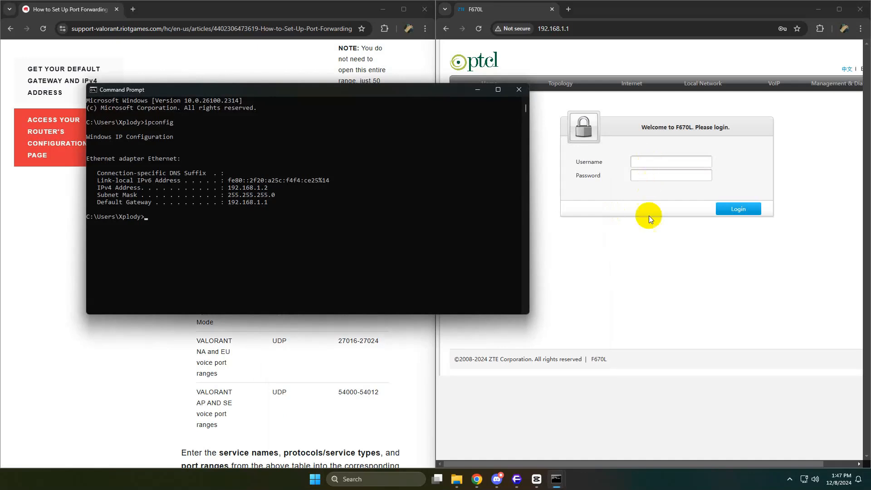
{"action": "left_click_drag", "start_coordinate": [225, 188], "coordinate": [264, 188]}
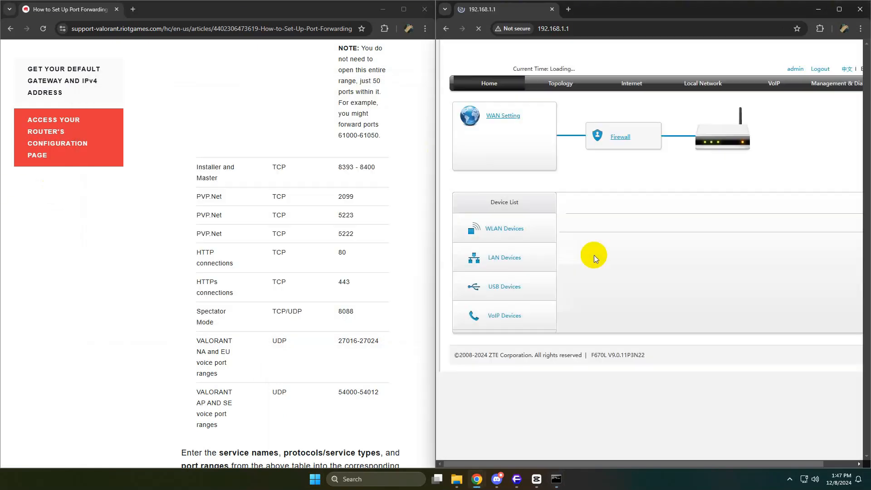
Return to the Internet section's Port Forwarding page to start a new rule.
{"action": "left_click", "coordinate": [631, 82]}
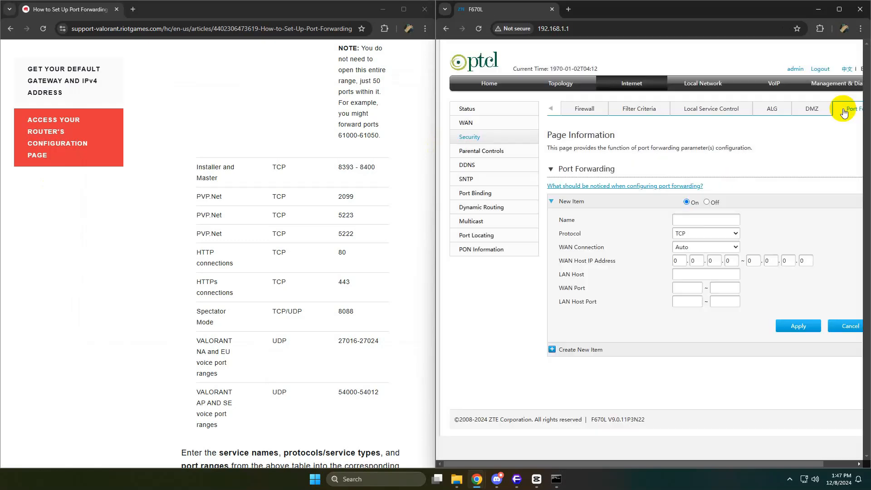
{"action": "left_click", "coordinate": [706, 219]}
{"action": "type", "text": "192.168.1.2"}
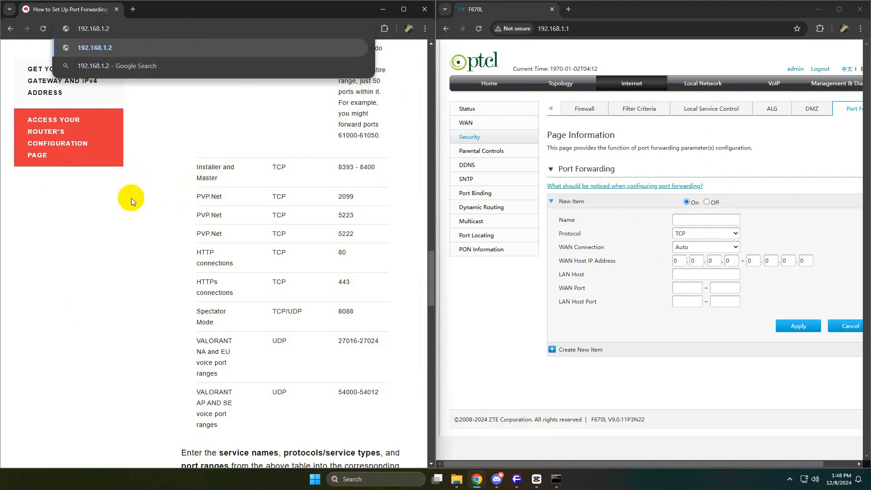
Fill an 'Installer and Master' rule forwarding TCP 8393-8400 to 192.168.1.2 and apply it.
{"action": "type", "text": "Lan host"}
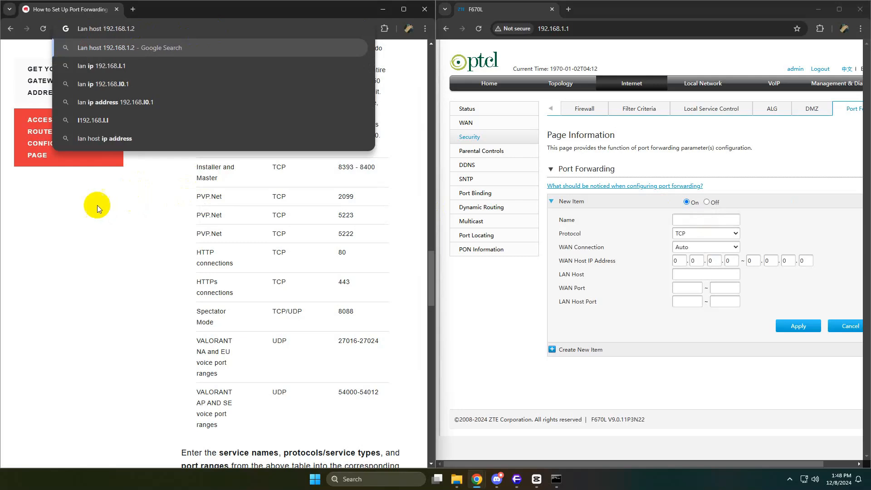
{"action": "left_click", "coordinate": [216, 167]}
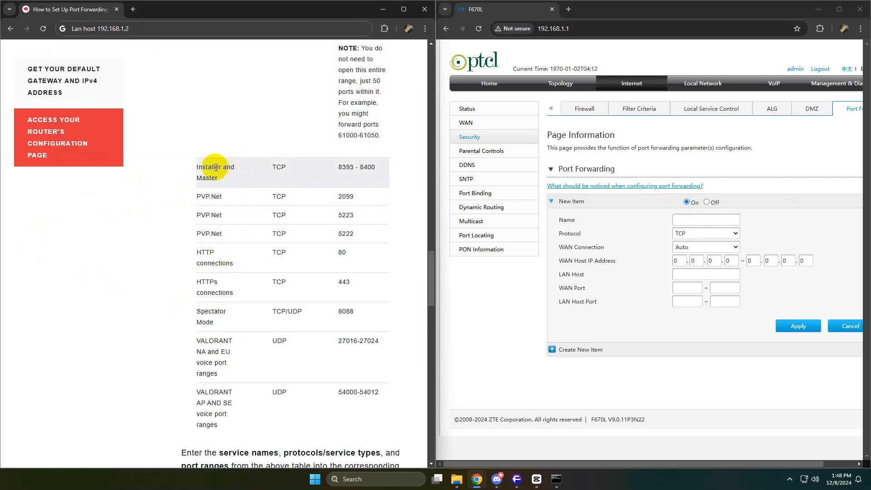
{"action": "double_click", "coordinate": [216, 167]}
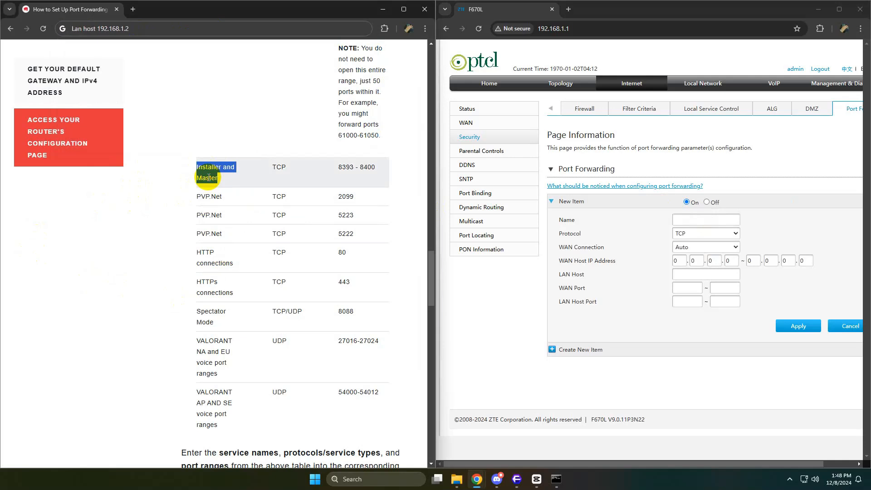
{"action": "type", "text": "Installer and Master"}
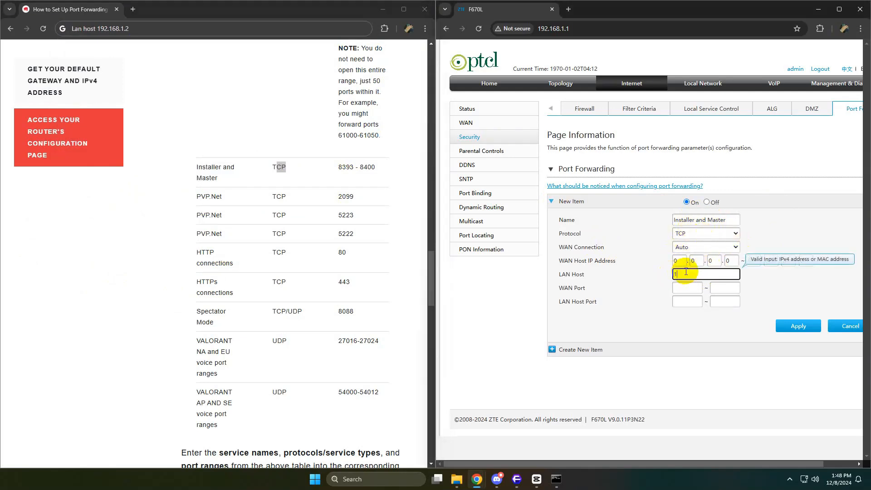
{"action": "type", "text": "192.168.1.2"}
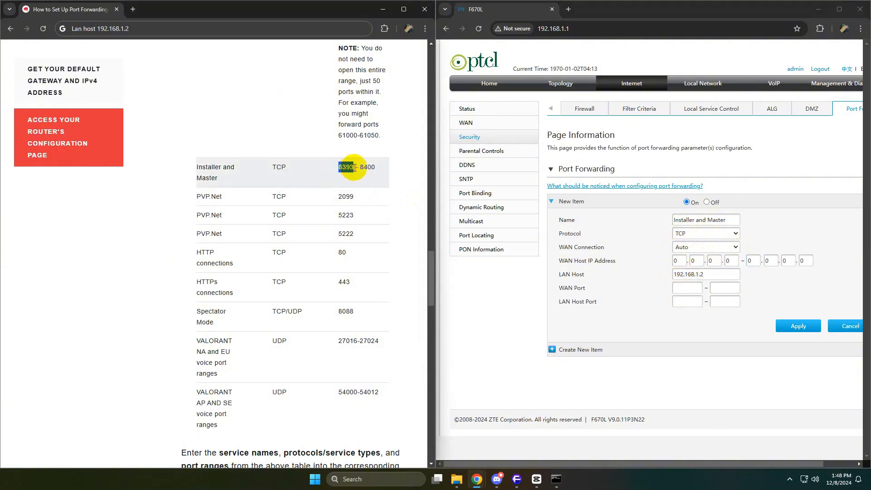
{"action": "type", "text": "8393"}
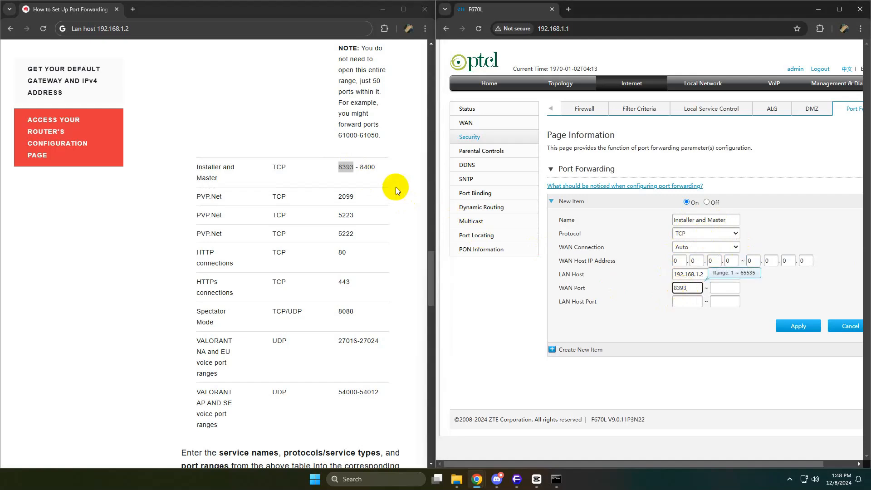
{"action": "type", "text": "8400"}
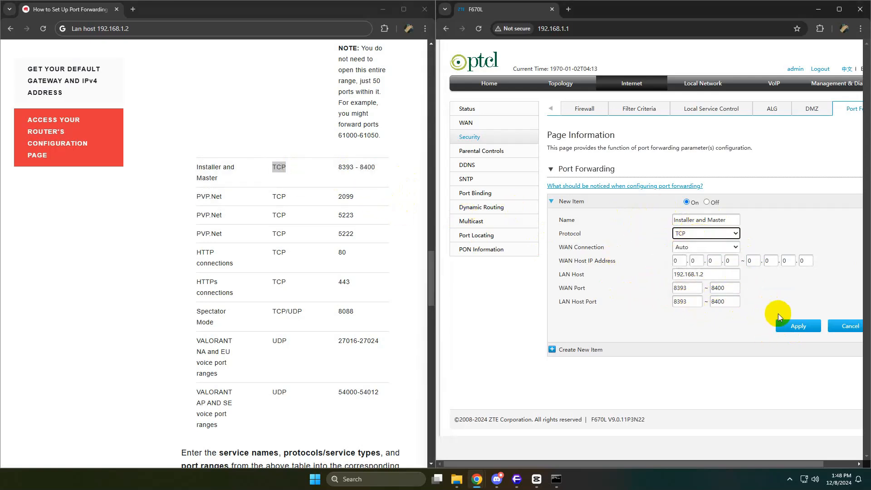
{"action": "left_click", "coordinate": [799, 326]}
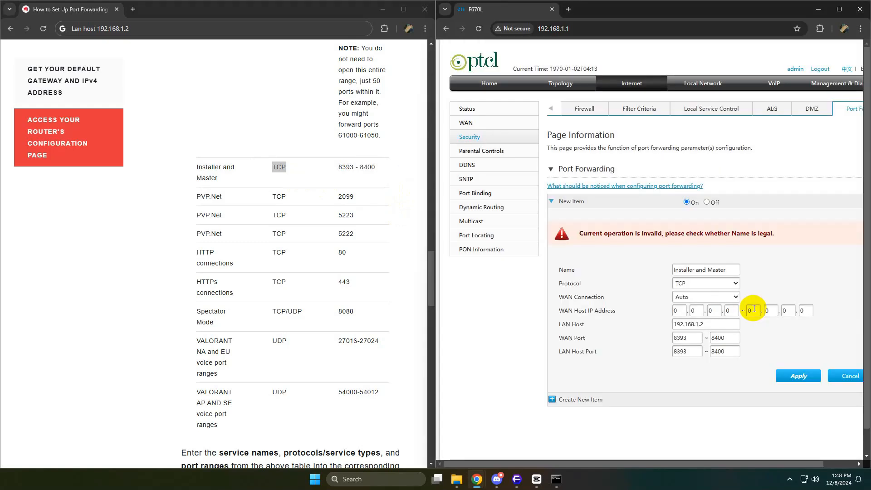
{"action": "mouse_move", "coordinate": [680, 240]}
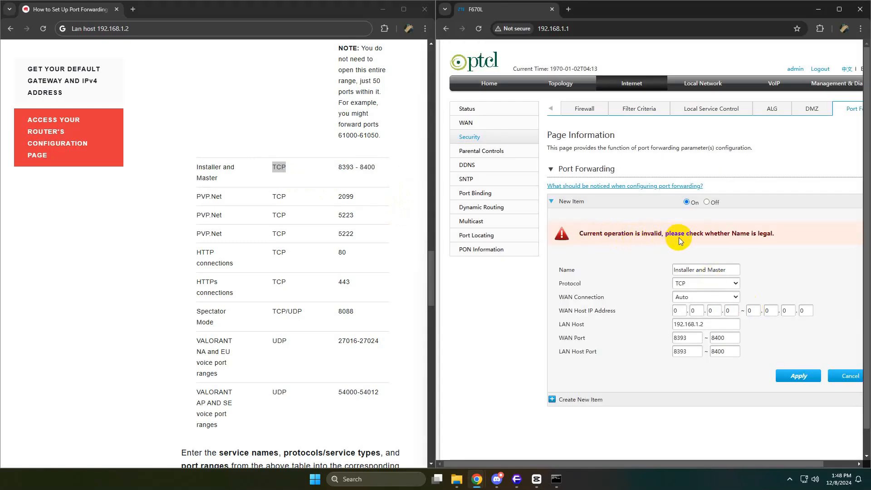
{"action": "mouse_move", "coordinate": [766, 243]}
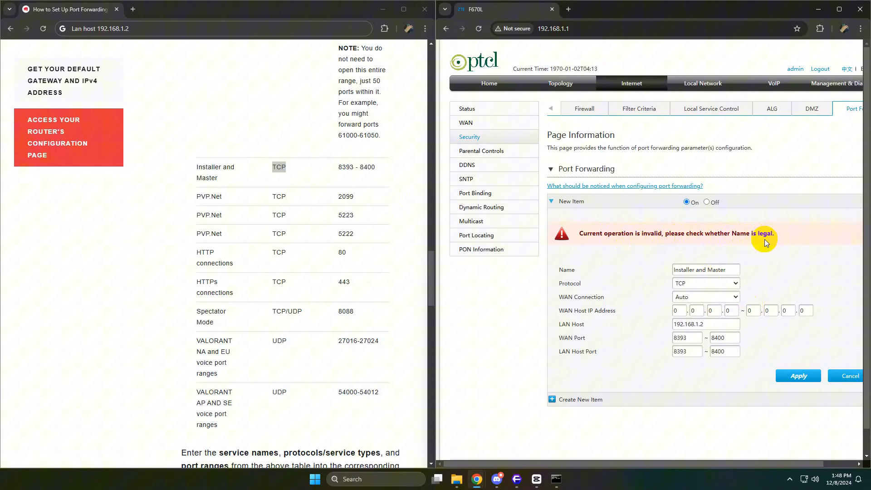
Rename the rejected rule to 'riot', save it, and start a blank new rule.
{"action": "left_click", "coordinate": [706, 269]}
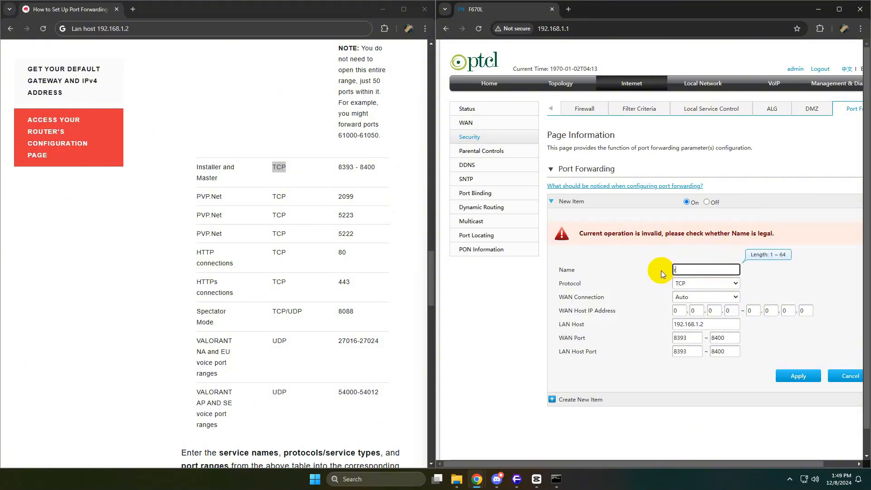
{"action": "left_click", "coordinate": [798, 376]}
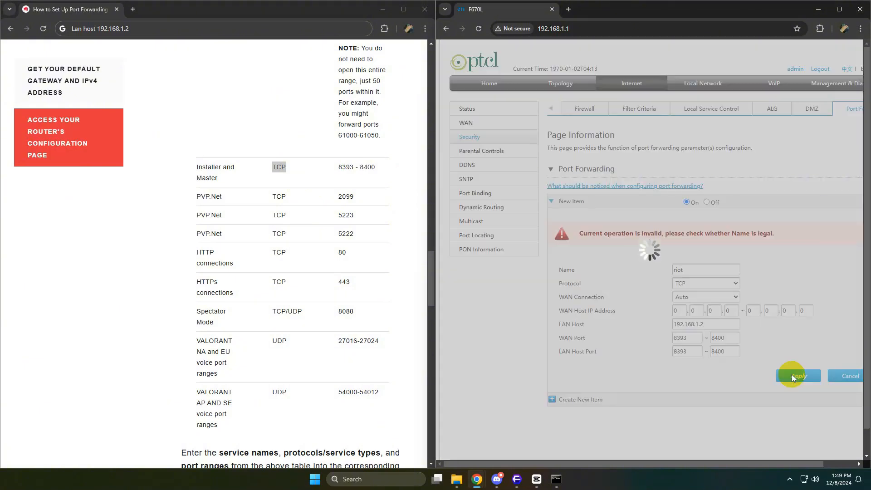
{"action": "left_click", "coordinate": [799, 376]}
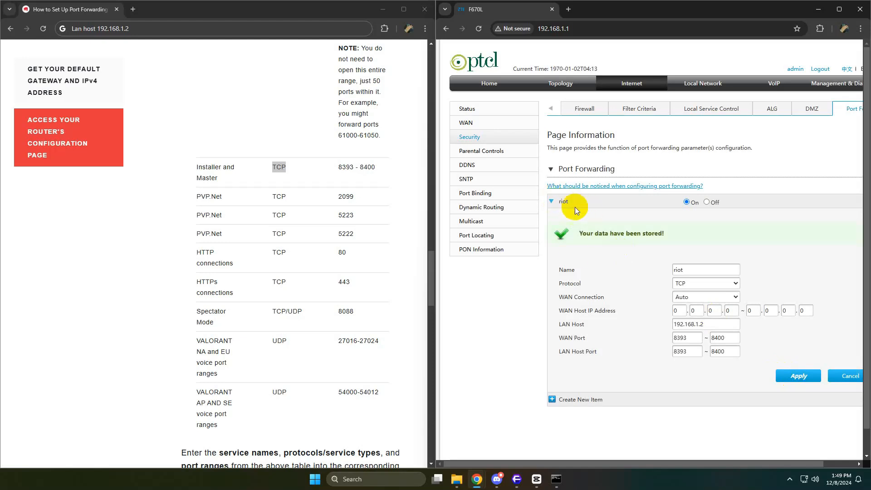
{"action": "left_click", "coordinate": [581, 399]}
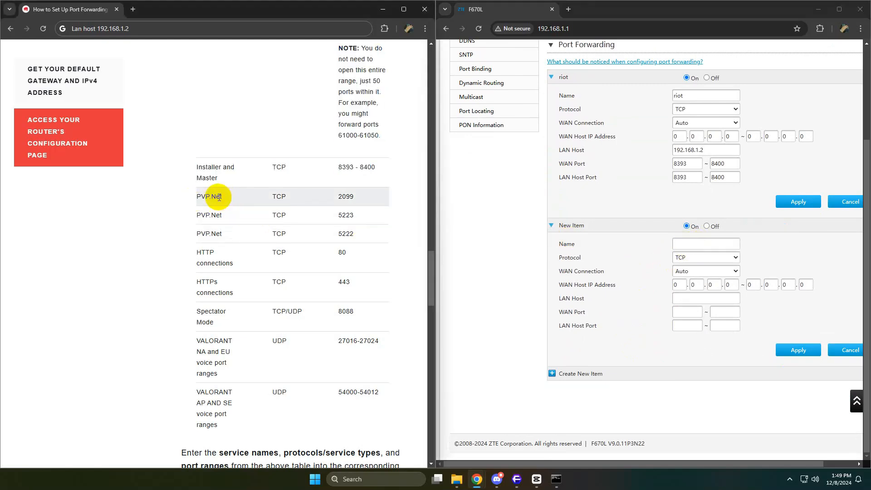
Save a 'PVP.Net' rule forwarding TCP port 2099 to 192.168.1.2.
{"action": "type", "text": "PVP.Net"}
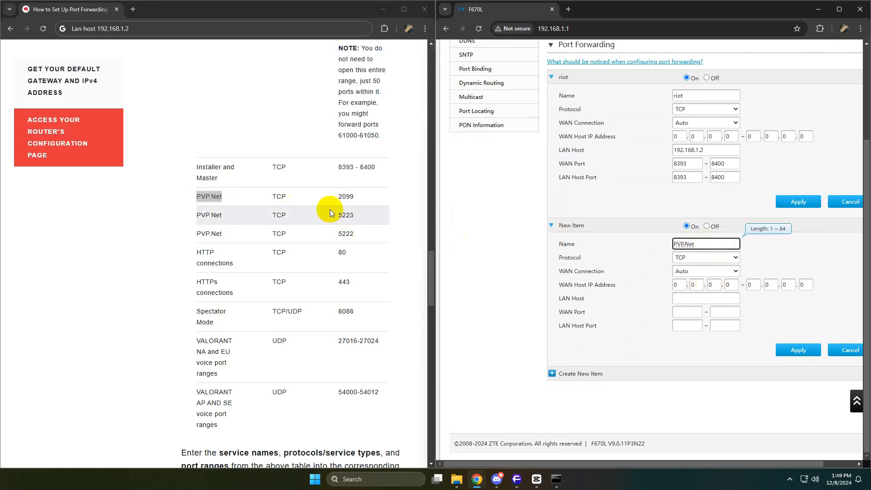
{"action": "double_click", "coordinate": [279, 196]}
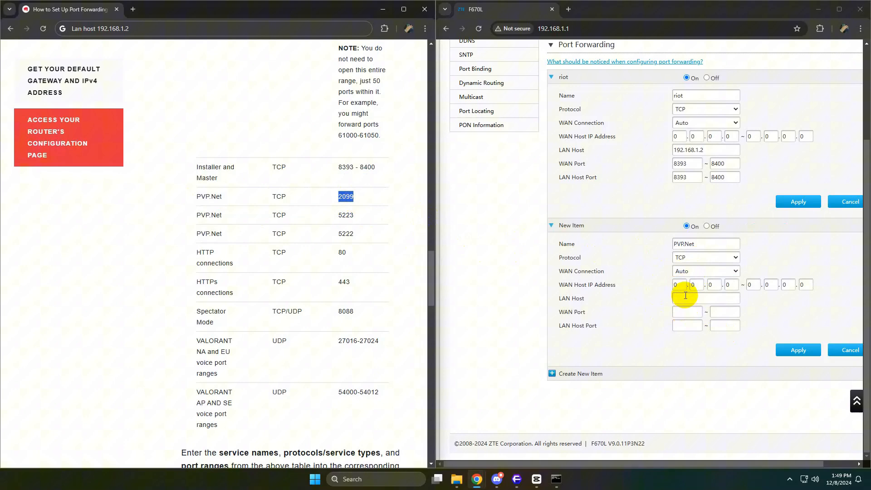
{"action": "type", "text": "192.168.1."}
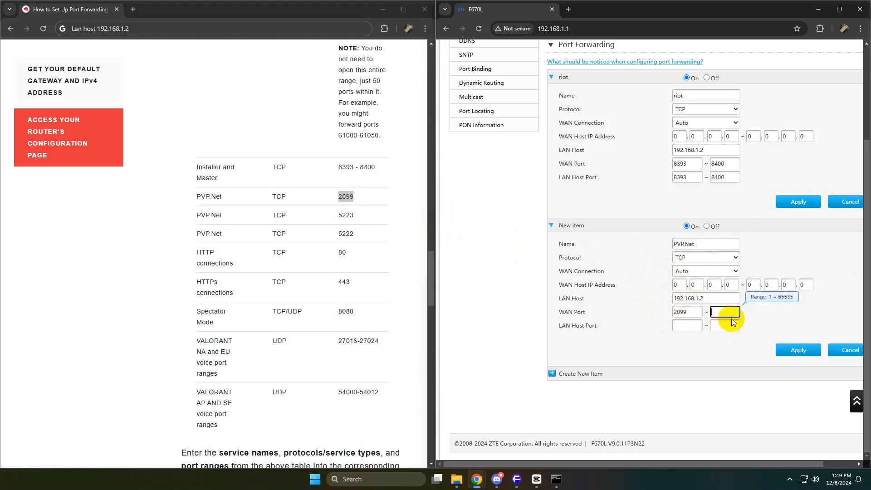
{"action": "type", "text": "2099"}
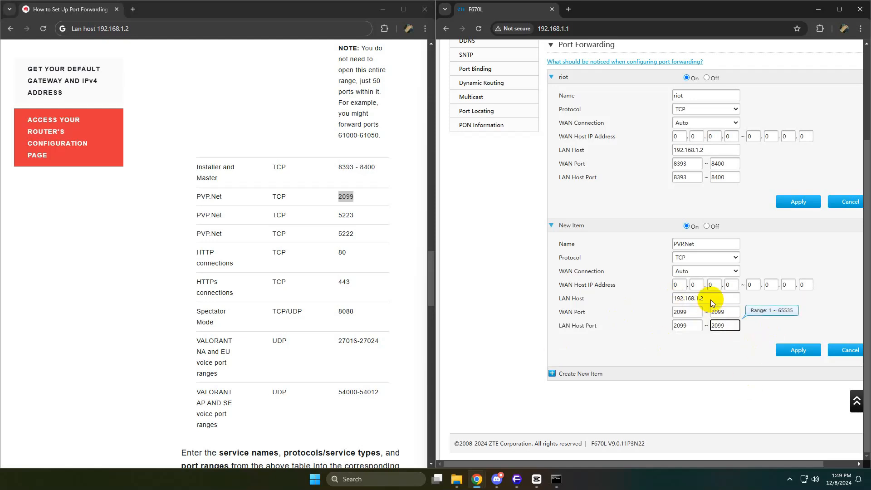
{"action": "left_click", "coordinate": [799, 351]}
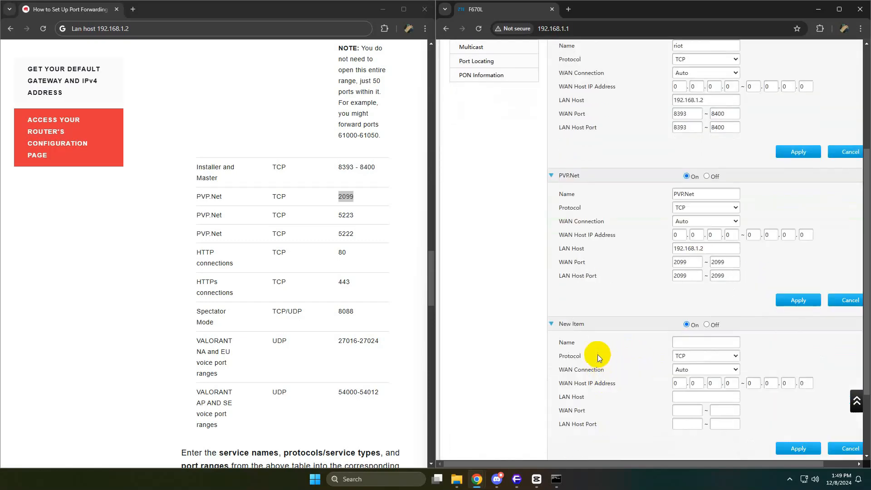
Save 'PVP.Net2' and 'PVP.Net3' rules forwarding TCP ports 5223 and 5222 to 192.168.1.2.
{"action": "left_click", "coordinate": [706, 243]}
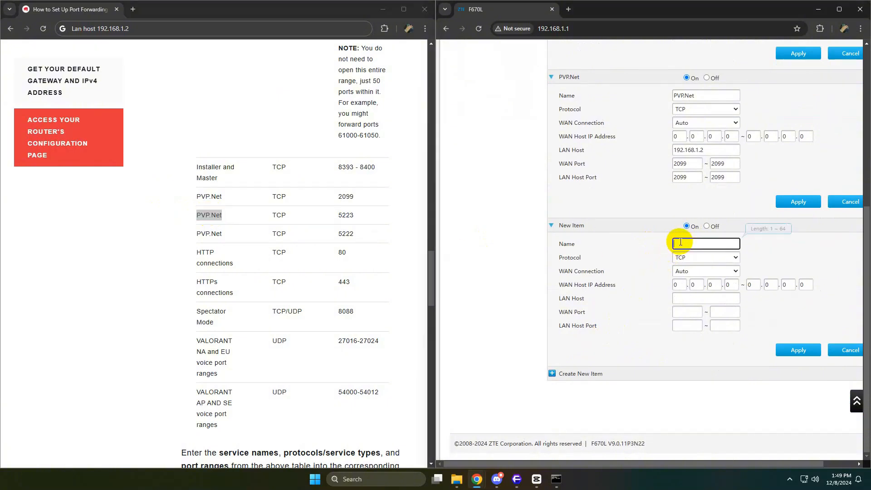
{"action": "type", "text": "PVR.Net2"}
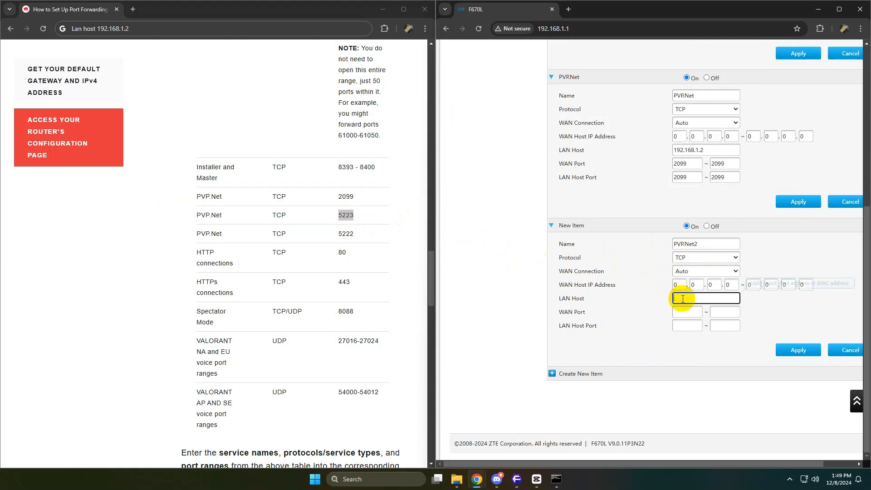
{"action": "type", "text": "192.168.1.2"}
{"action": "left_click", "coordinate": [687, 325]}
{"action": "type", "text": "5223"}
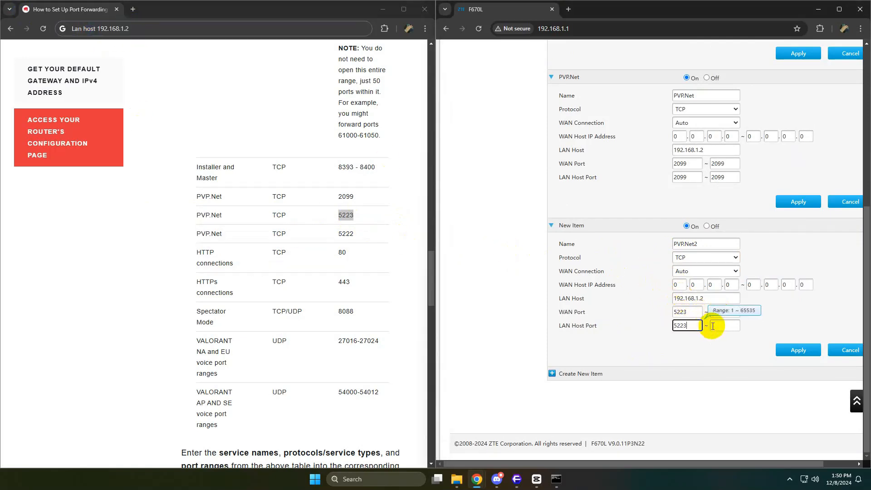
{"action": "left_click", "coordinate": [799, 350]}
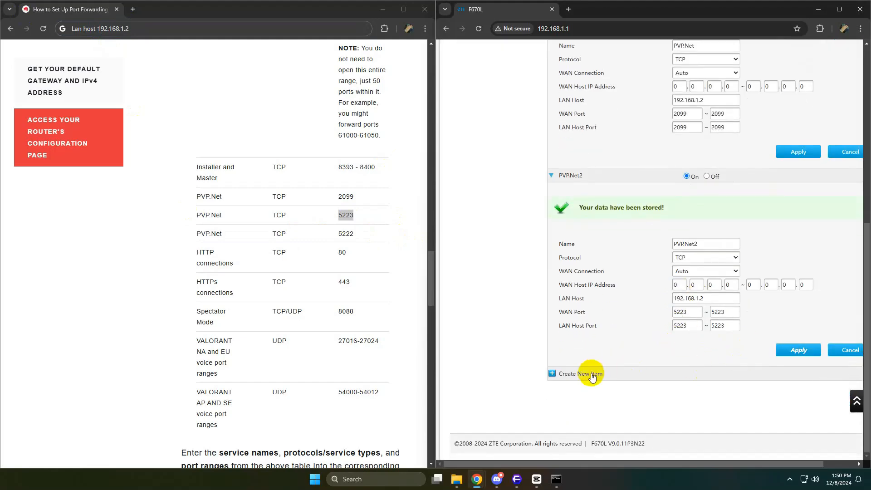
{"action": "left_click", "coordinate": [581, 373]}
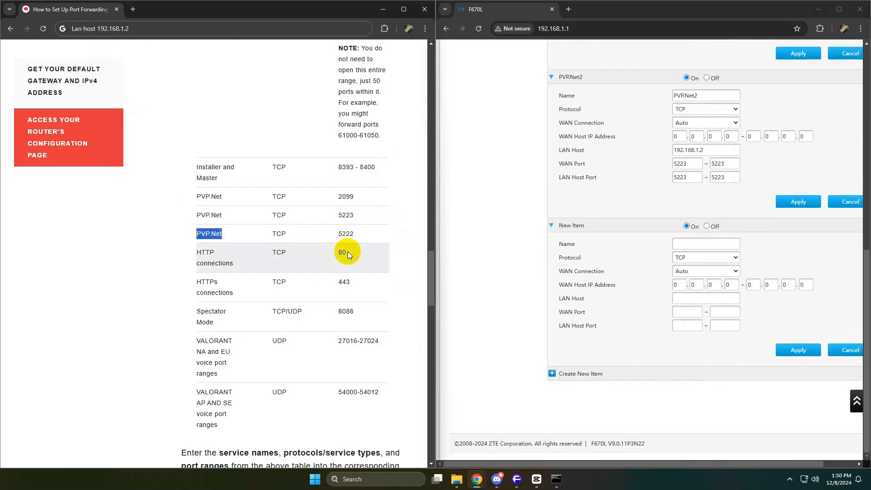
{"action": "type", "text": "PVR.Net3"}
{"action": "left_click", "coordinate": [687, 313]}
{"action": "type", "text": "5222"}
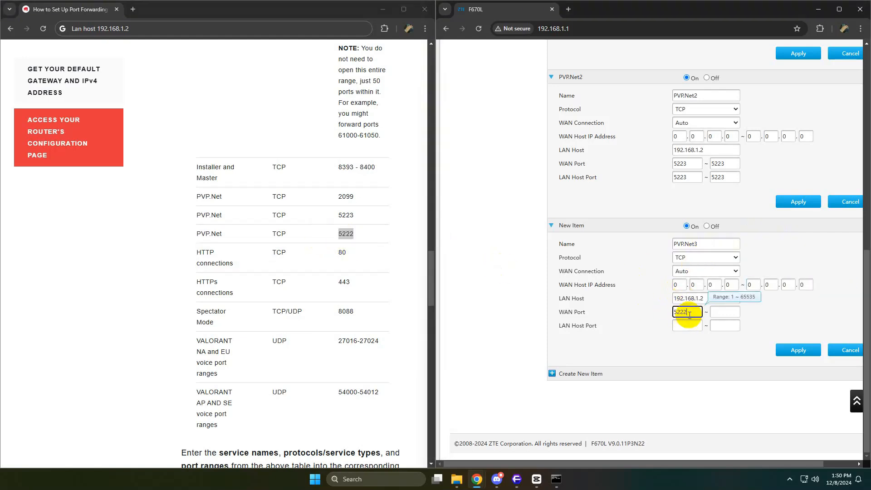
{"action": "left_click", "coordinate": [798, 350]}
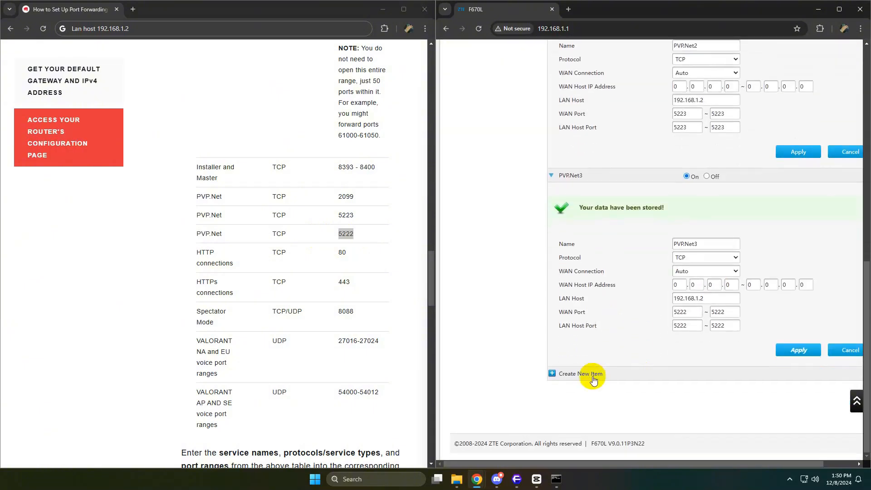
Fill an 'HTTP connections' rule forwarding TCP port 80 to 192.168.1.2.
{"action": "left_click", "coordinate": [581, 373]}
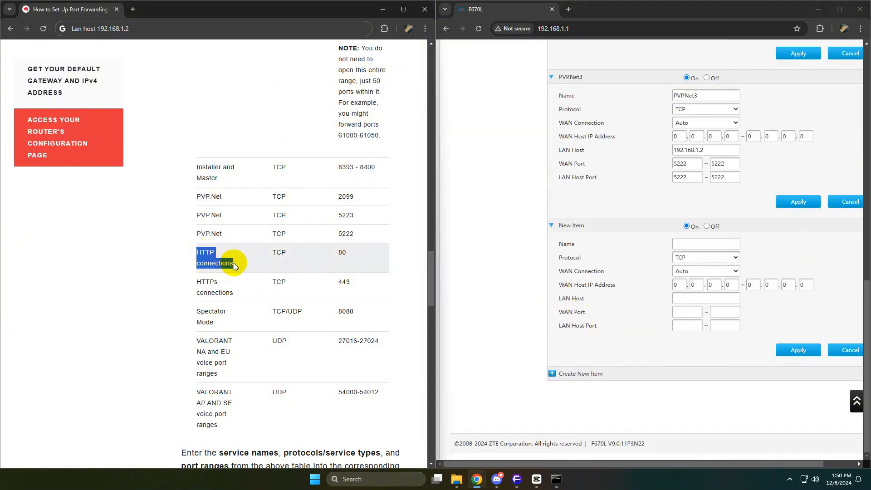
{"action": "type", "text": "HTTP connections"}
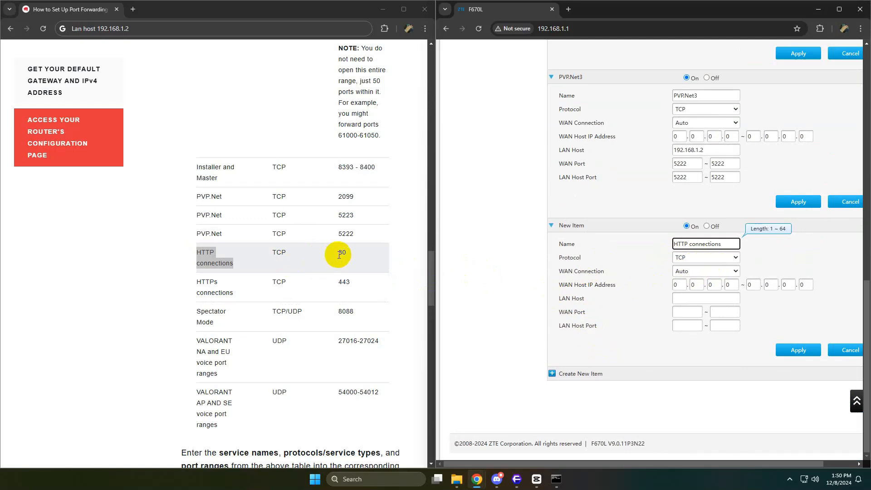
{"action": "type", "text": "192.168.1"}
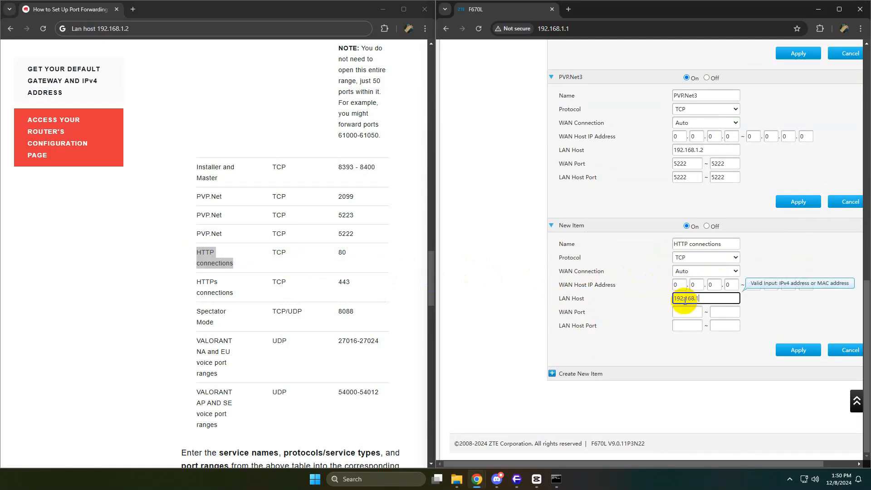
{"action": "type", "text": "80"}
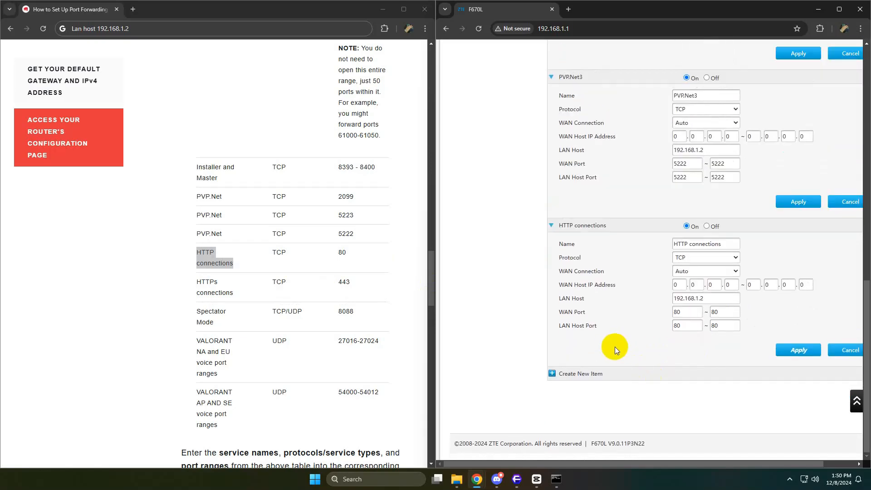
Add the 'HTTPs connections' TCP 443 rule and a Spectator Mode TCP/UDP 8088 rule, and save.
{"action": "double_click", "coordinate": [206, 281]}
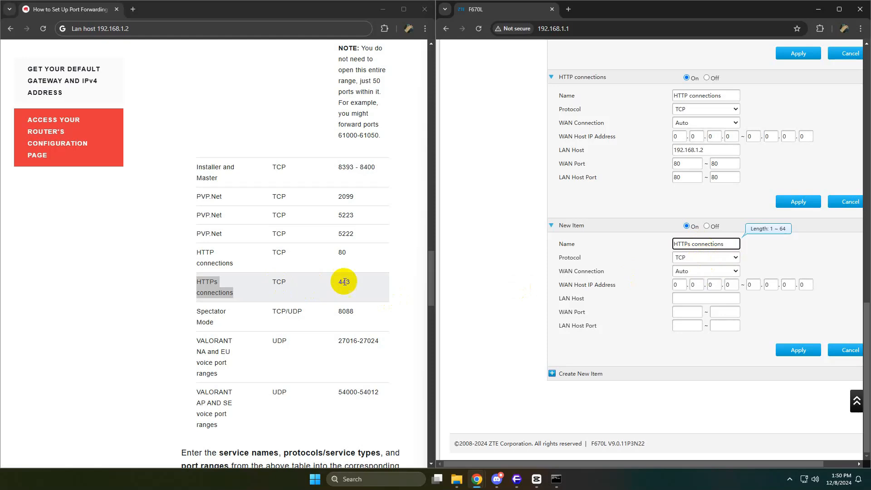
{"action": "type", "text": "192.168.1.2"}
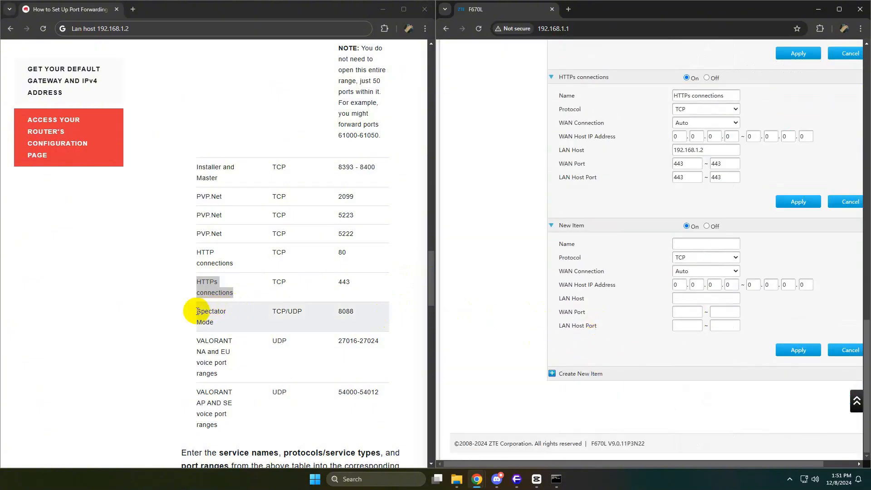
{"action": "left_click", "coordinate": [706, 258]}
{"action": "type", "text": "8088"}
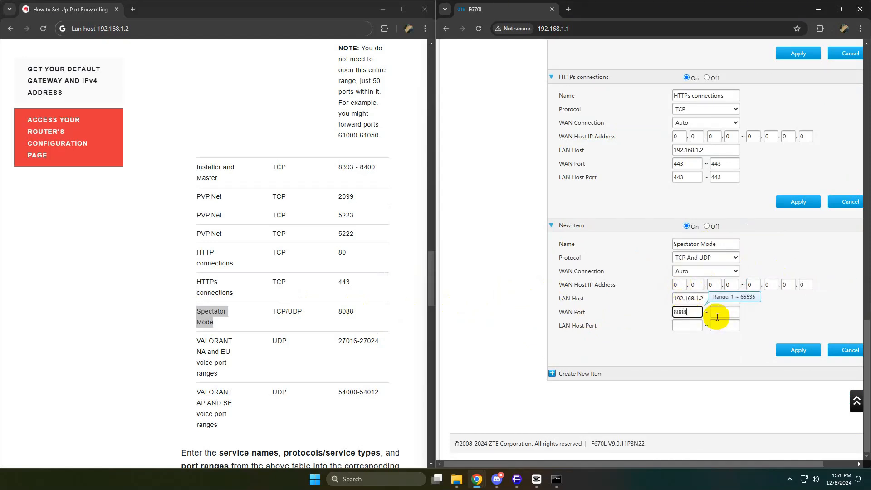
{"action": "left_click", "coordinate": [798, 350]}
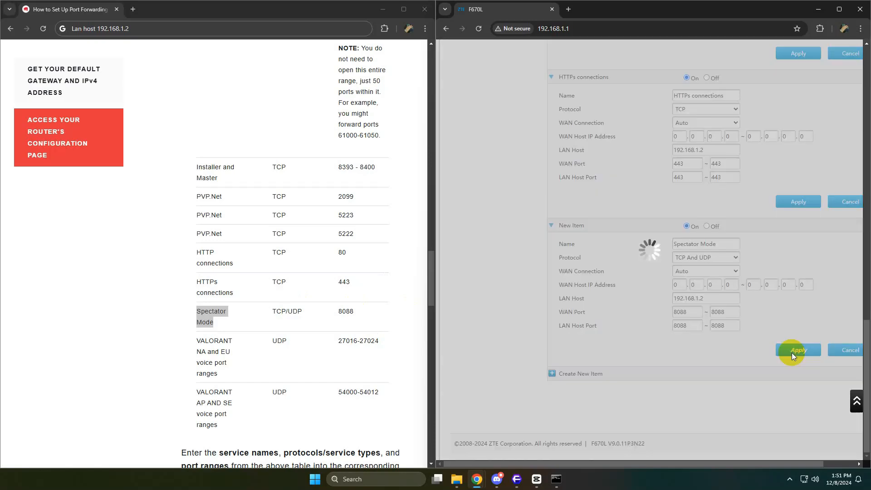
{"action": "left_click", "coordinate": [797, 350]}
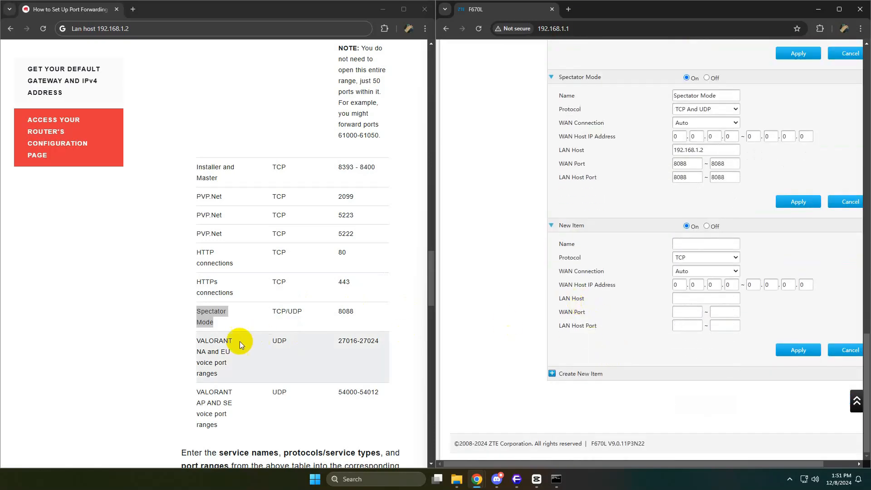
{"action": "type", "text": "EU voice port ranges"}
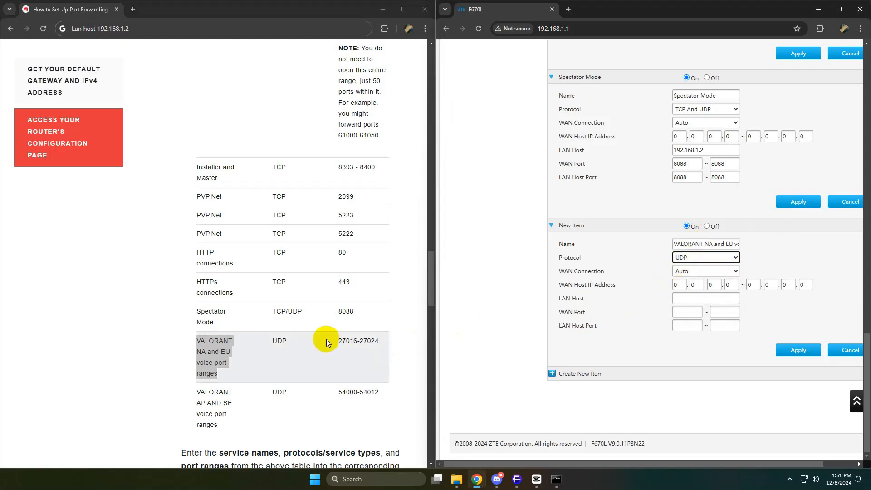
{"action": "type", "text": "192.168.1.2"}
{"action": "type", "text": "27016"}
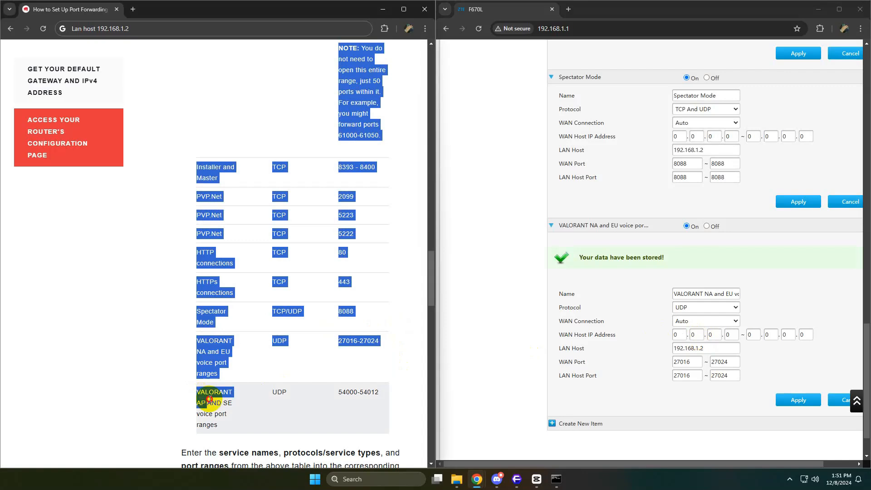
{"action": "left_click", "coordinate": [581, 423]}
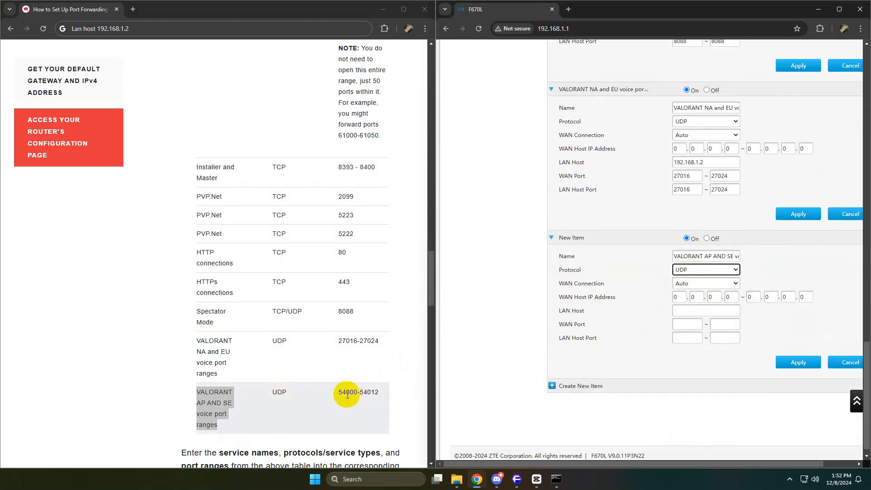
{"action": "type", "text": "192.168.1.2"}
{"action": "left_click", "coordinate": [687, 324]}
{"action": "type", "text": "54000"}
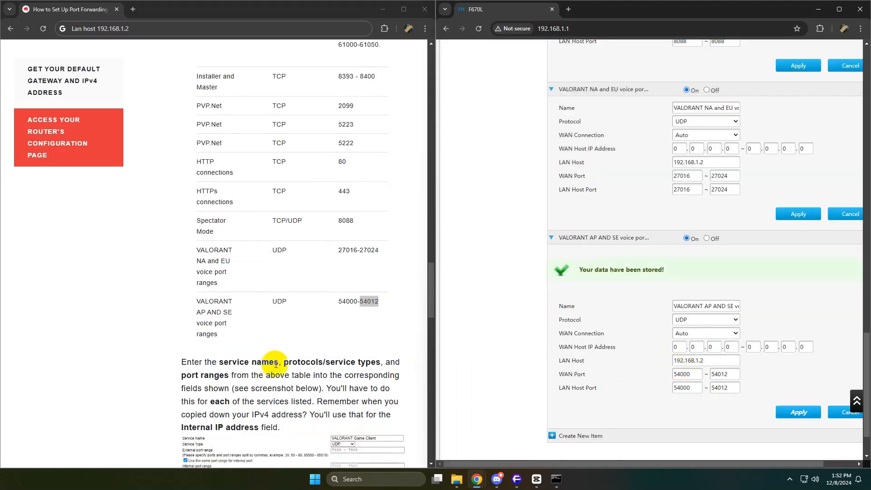
{"action": "scroll", "scroll_direction": "down", "scroll_amount": 3}
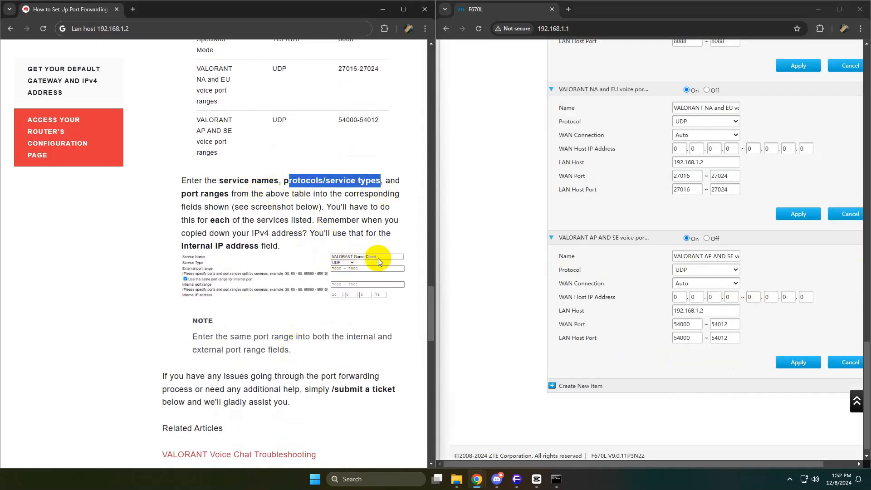
{"action": "scroll", "scroll_direction": "down", "scroll_amount": 3}
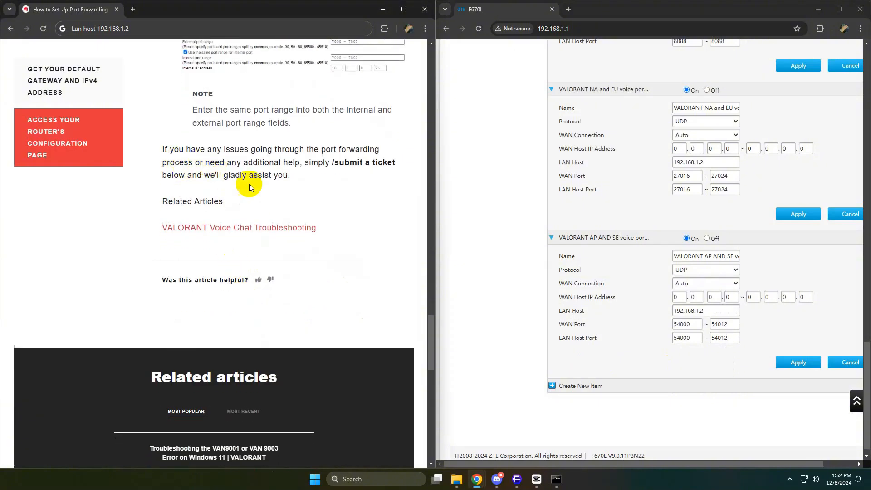